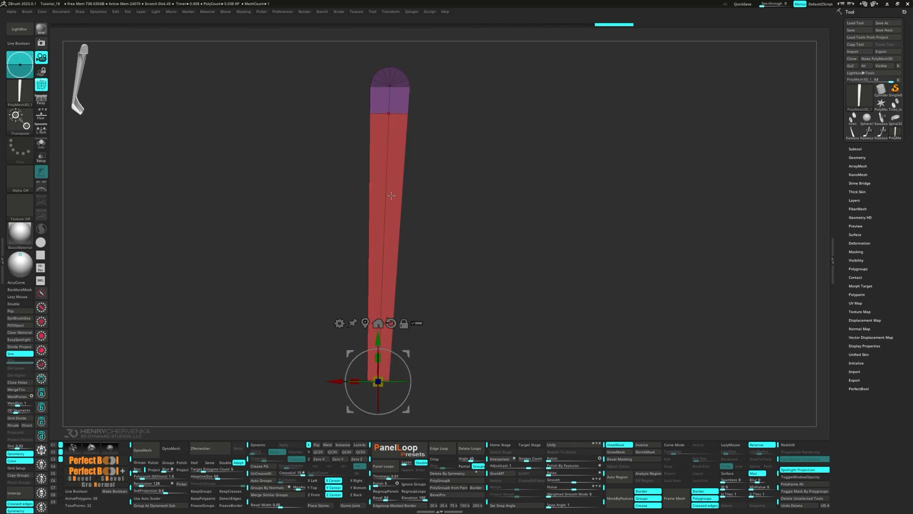
Step: Pull the bottom of the PolyMesh outward with the Gizmo to form the foot block
drag(378, 381, 388, 112)
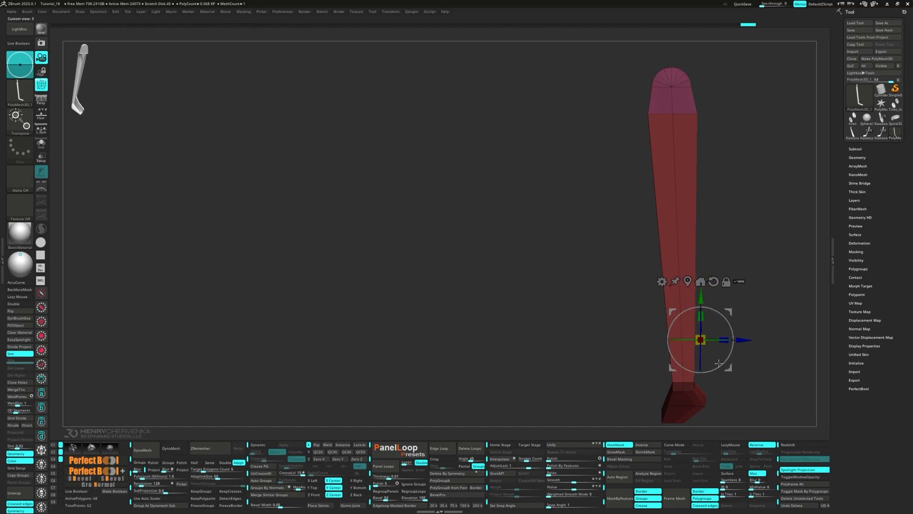
Step: QMesh a face at the bend and move its points so the foot meets the shaft
drag(701, 340, 654, 379)
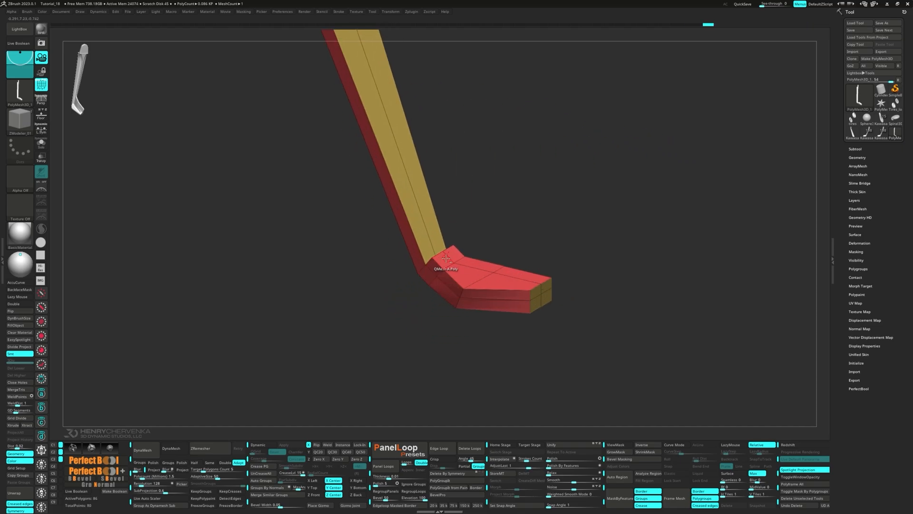
drag(445, 258, 422, 263)
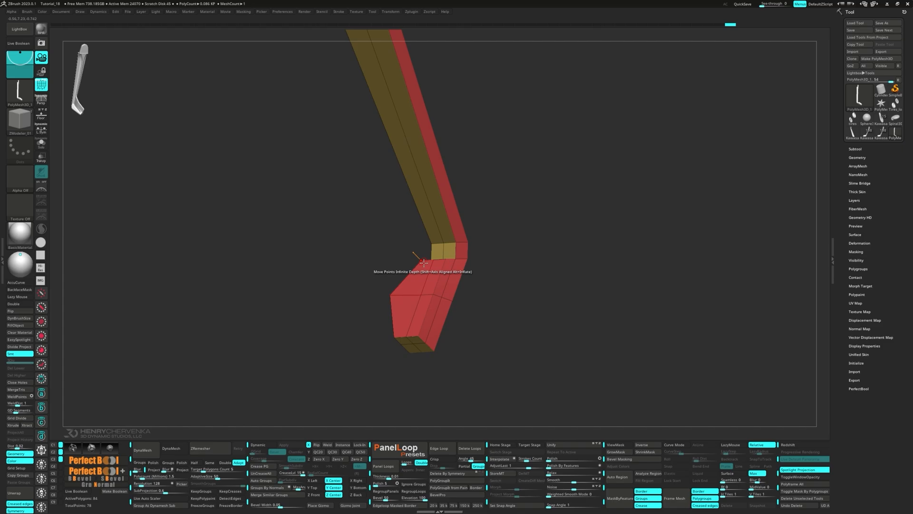
drag(419, 262, 442, 286)
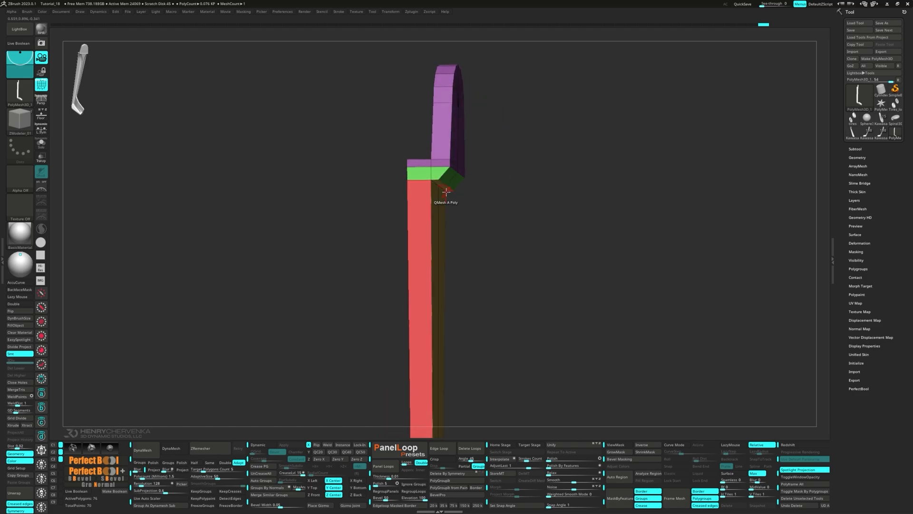
Step: QMesh the face at the upper junction to create a narrow ring below the rounded top
drag(445, 192, 474, 145)
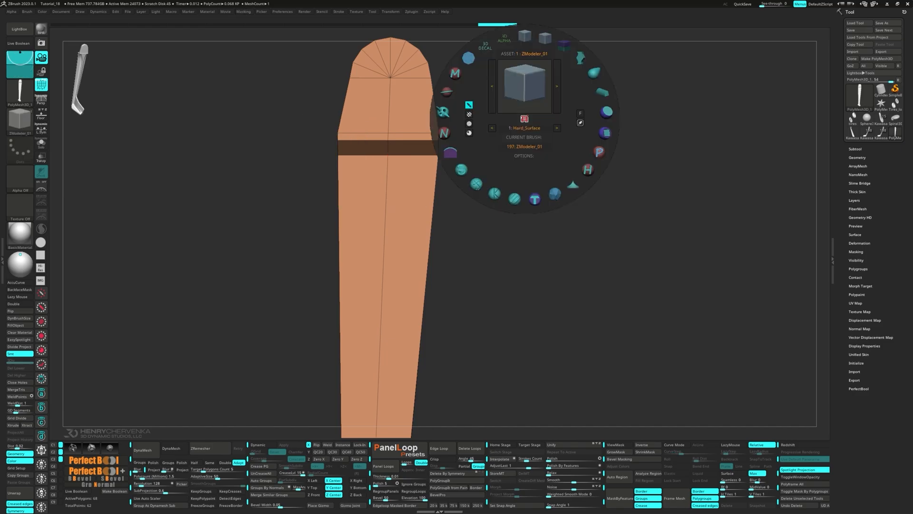
Step: Insert an edge loop down the shaft's length and another around the foot
click(359, 81)
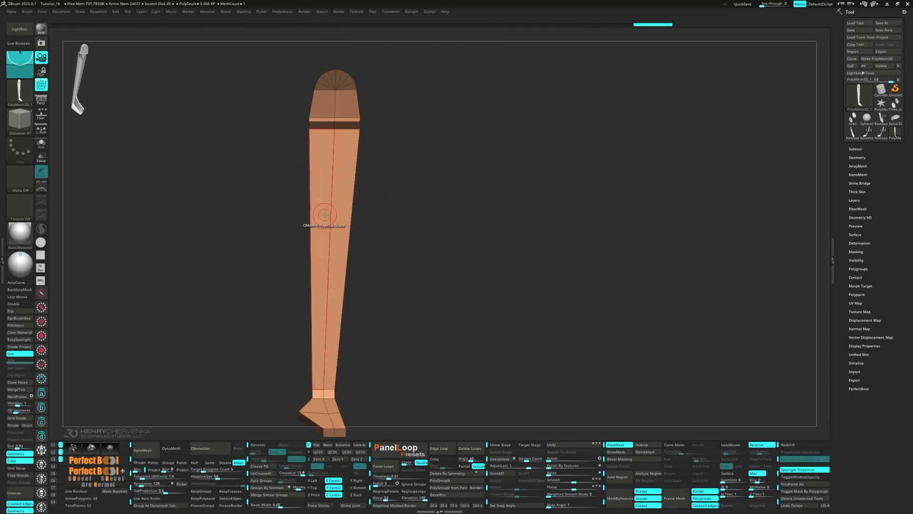
drag(324, 214, 339, 286)
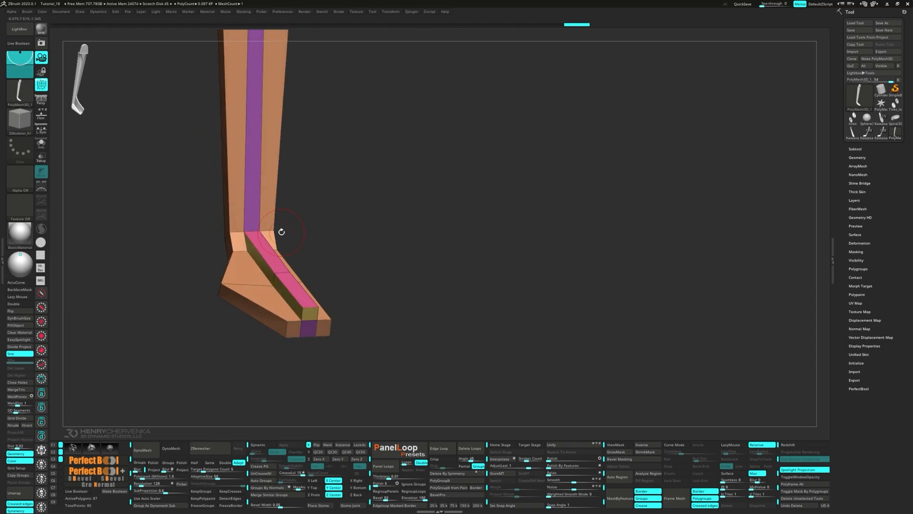
drag(282, 232, 269, 164)
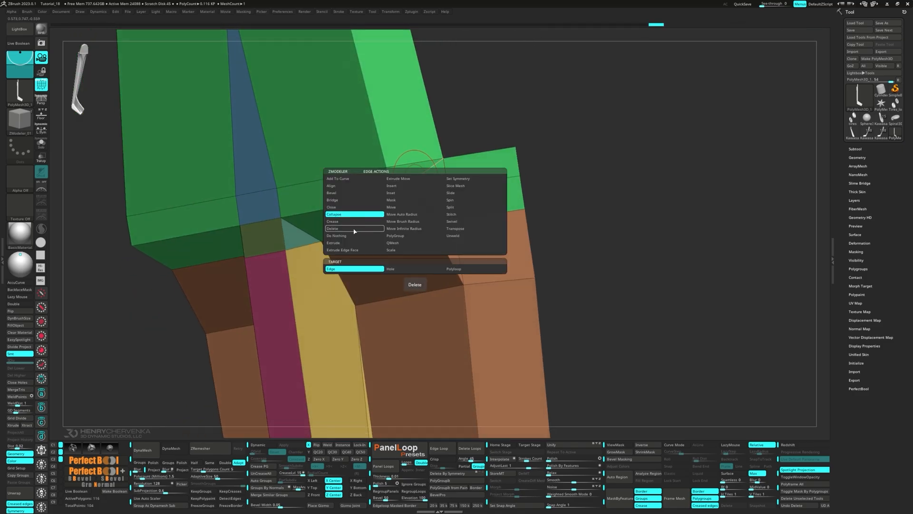
Step: Delete the stray edge at the upper junction
click(332, 227)
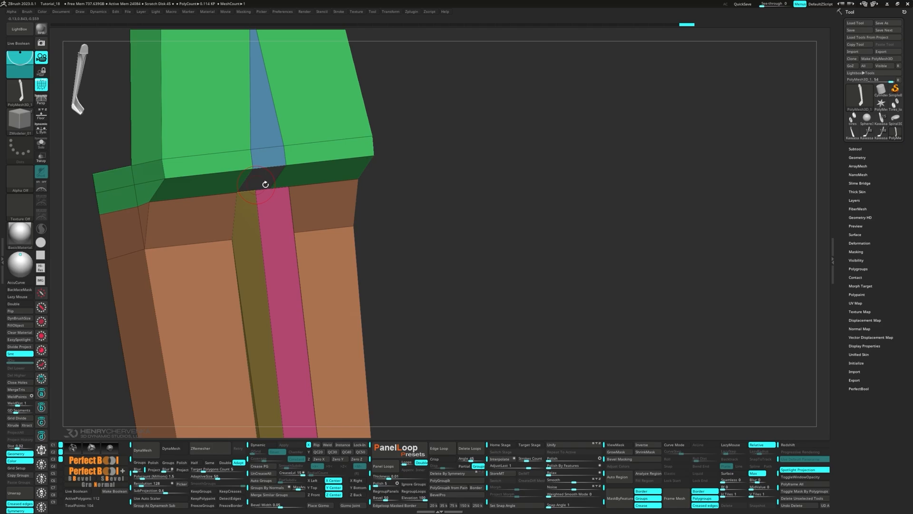
drag(266, 184, 259, 192)
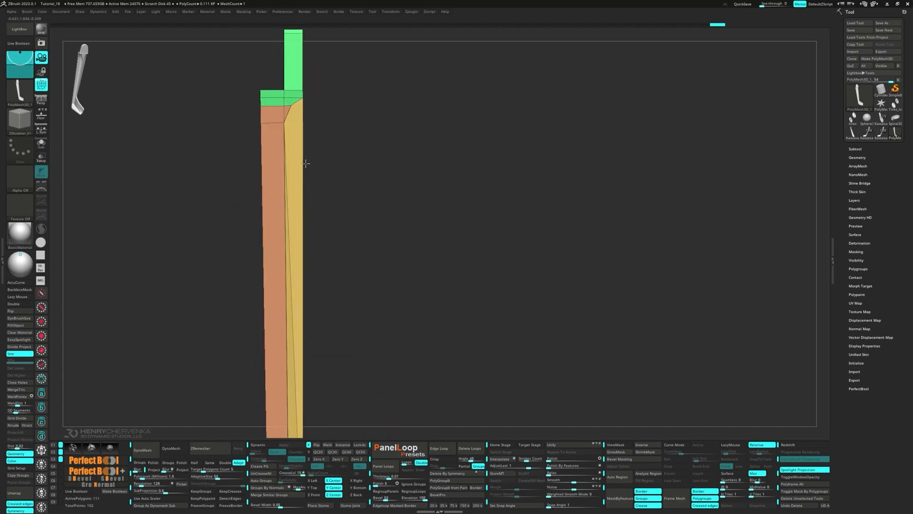
Step: QMesh the faces at the upper junction and along the part's side
drag(293, 163, 297, 123)
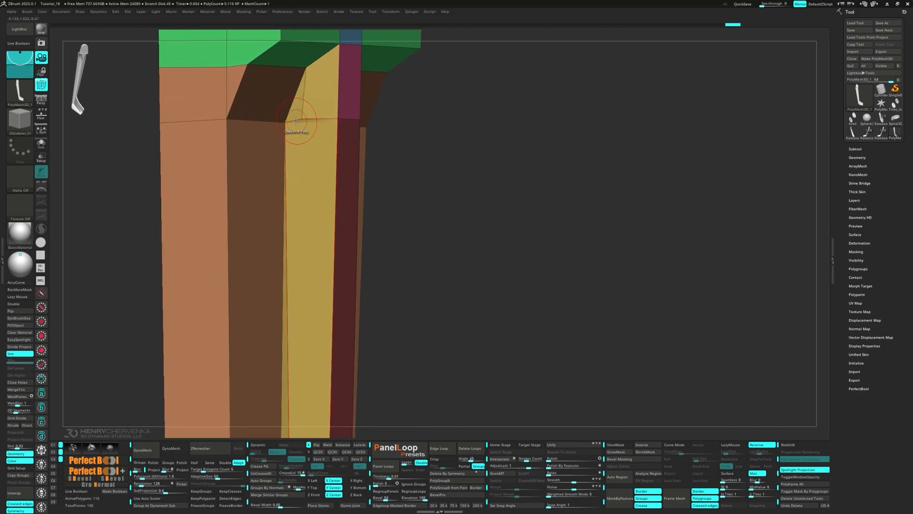
drag(296, 122, 259, 183)
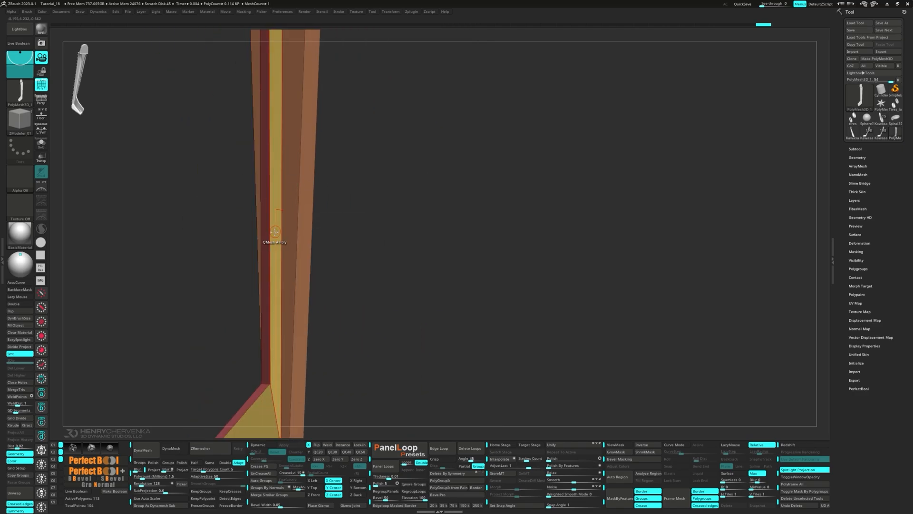
drag(275, 230, 281, 352)
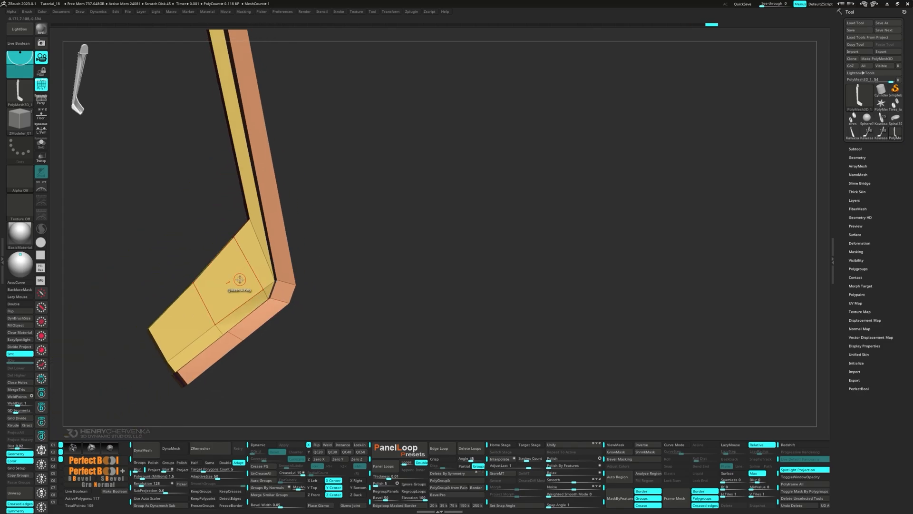
Step: Extrude the foot faces into a rimmed shell and orbit to check the foot
drag(238, 280, 285, 224)
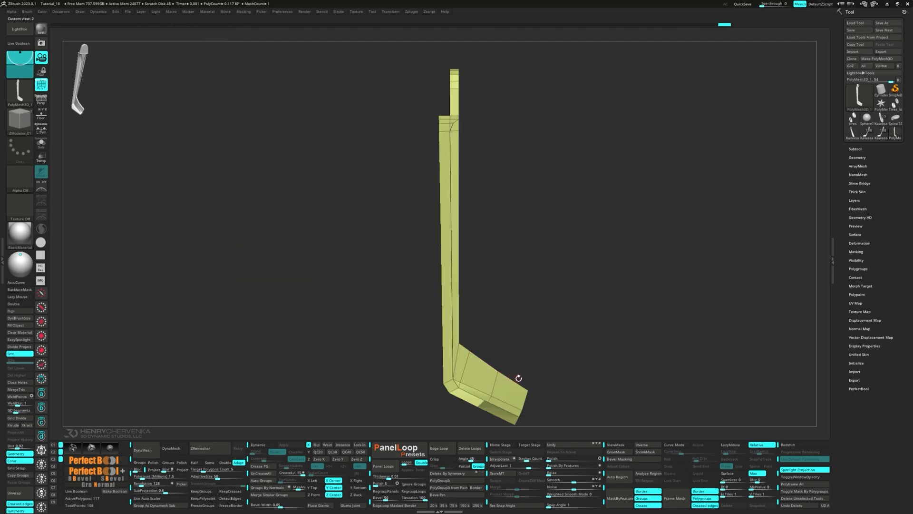
drag(518, 378, 497, 434)
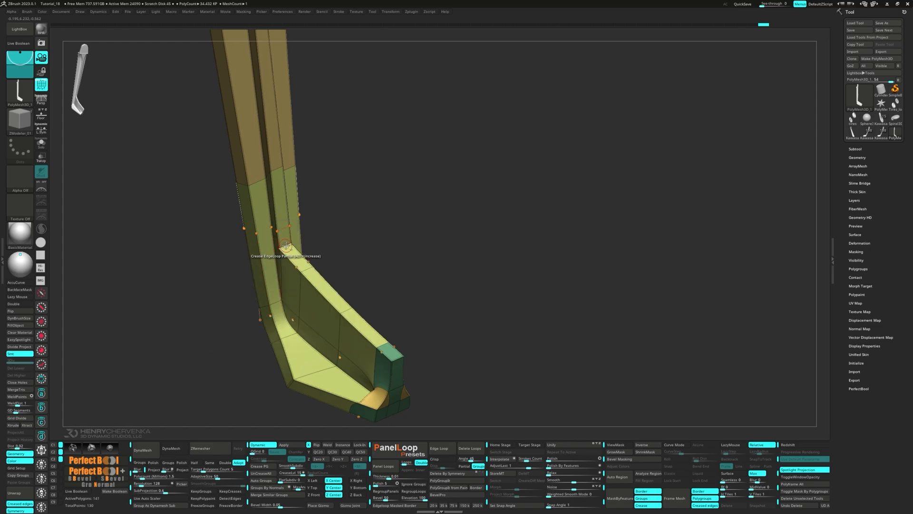
drag(286, 250, 321, 278)
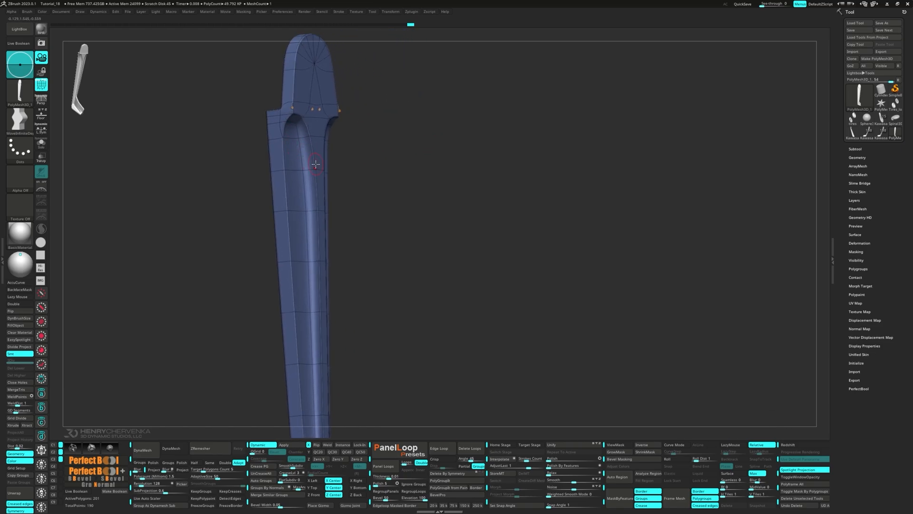
drag(315, 175, 307, 148)
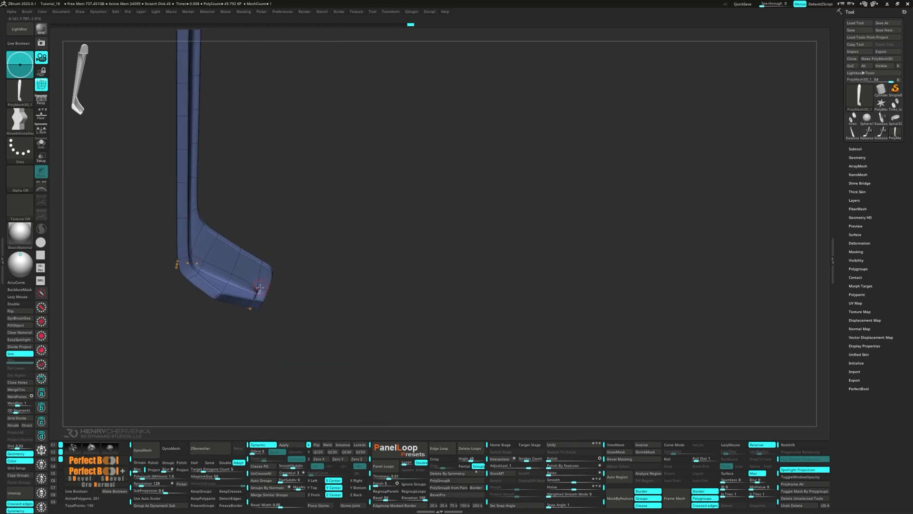
drag(244, 285, 277, 274)
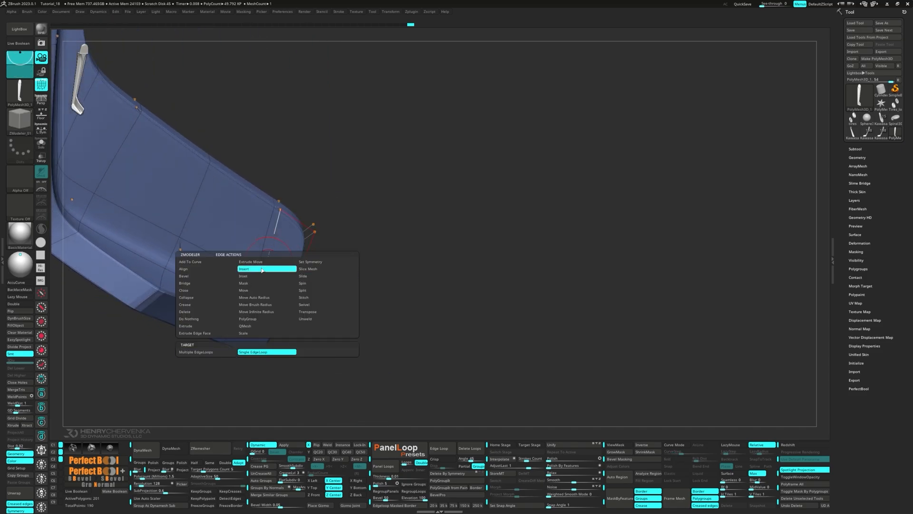
Step: Insert a single edge loop near the tip of the curved part's foot
click(245, 269)
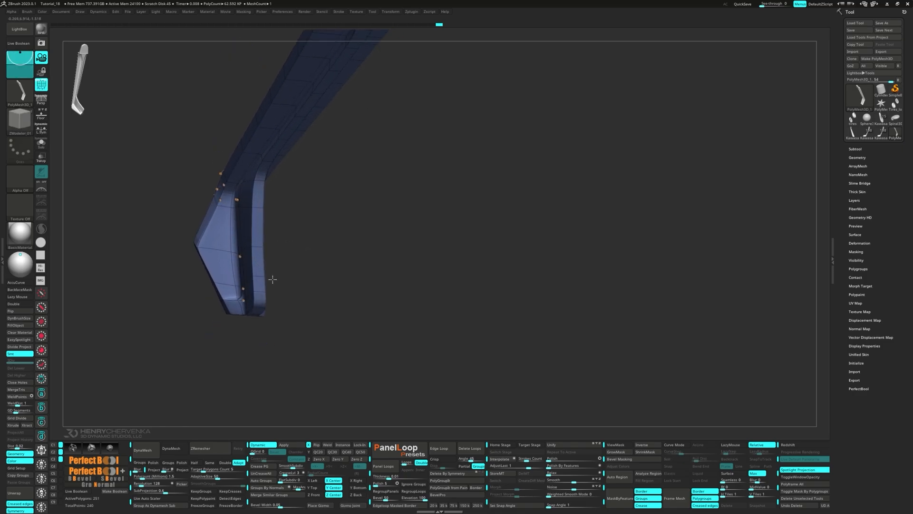
Step: Bring the square slot holes into view and slide the edge beside a hole
drag(272, 280, 308, 285)
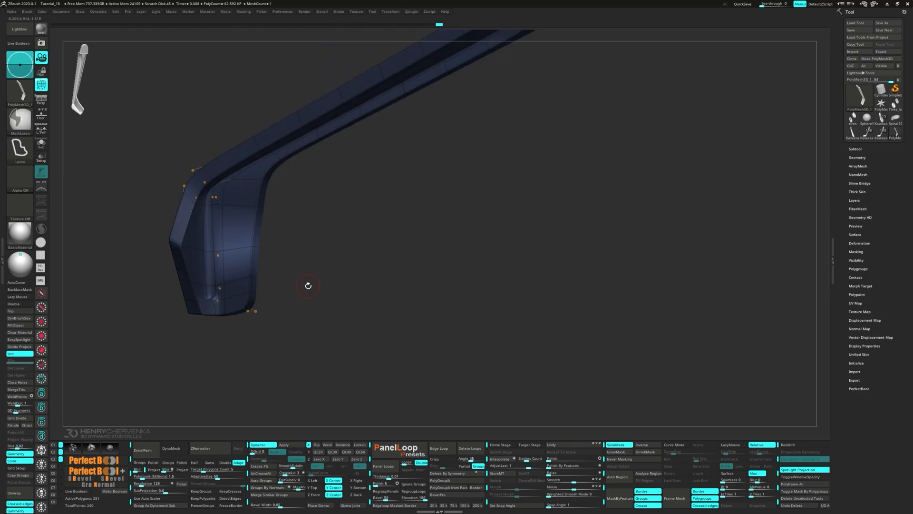
drag(307, 285, 351, 256)
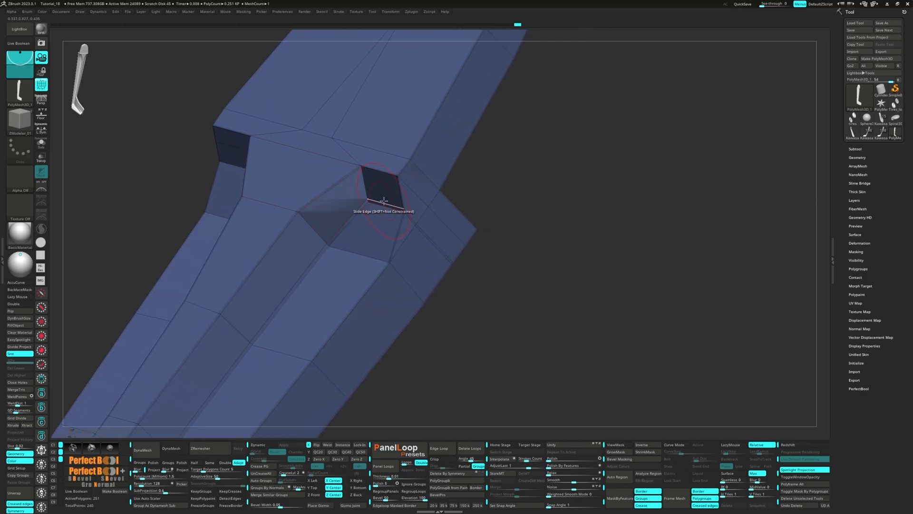
drag(383, 201, 442, 229)
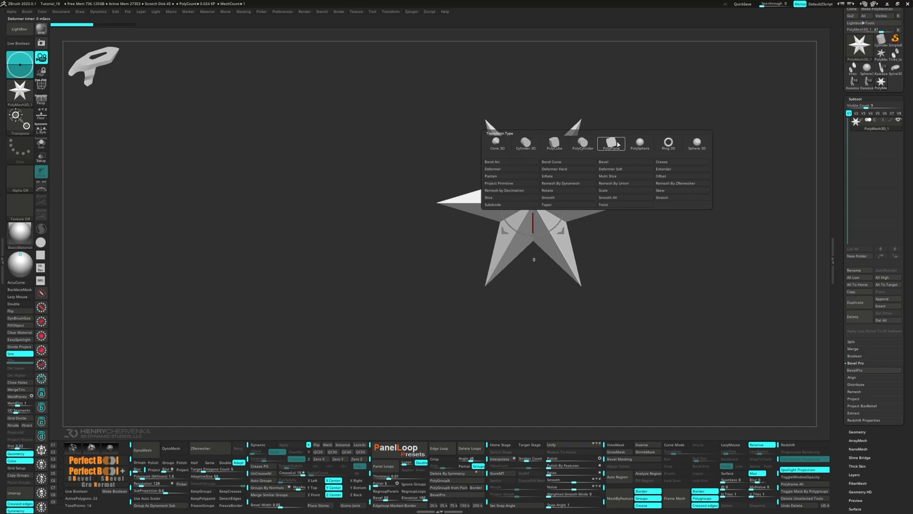
Step: Start a PolyPlane and stretch it into a long red rectangle
click(611, 144)
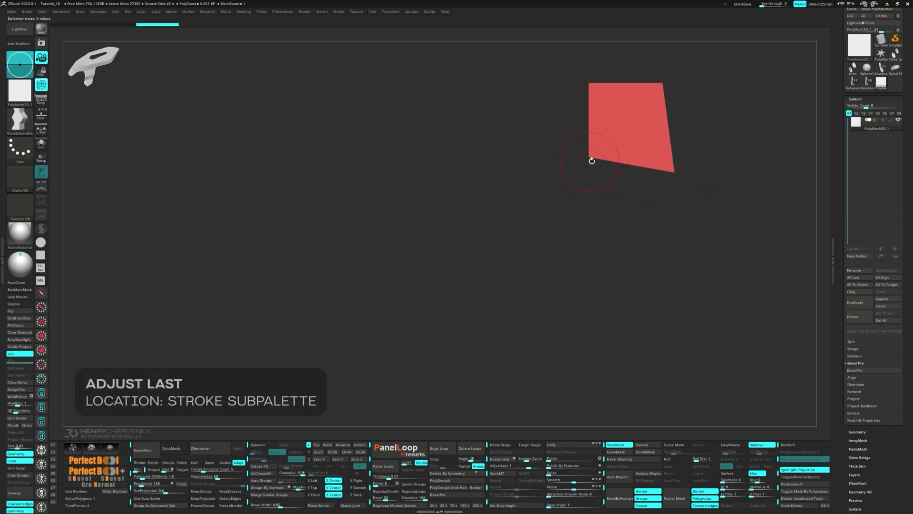
drag(590, 161, 586, 83)
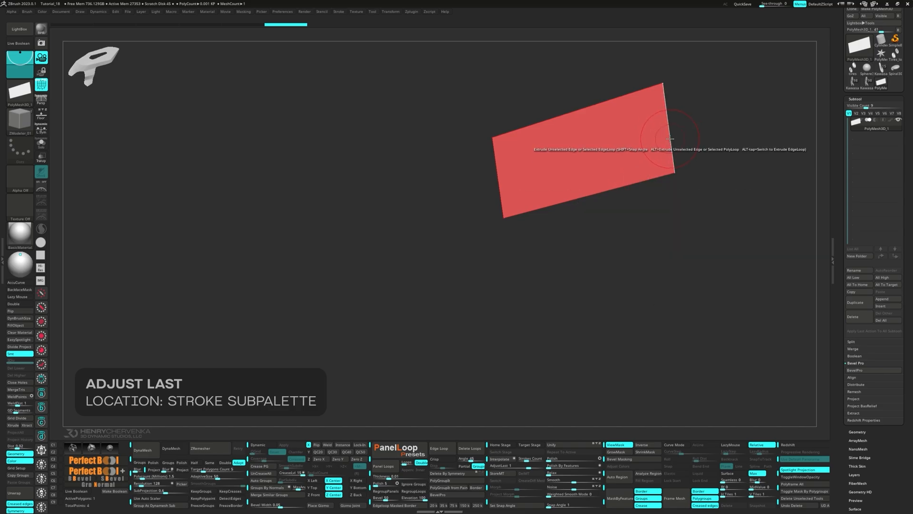
Step: Extrude two sections off the right end, pull it to a point, and extrude the left edge
drag(669, 139, 722, 172)
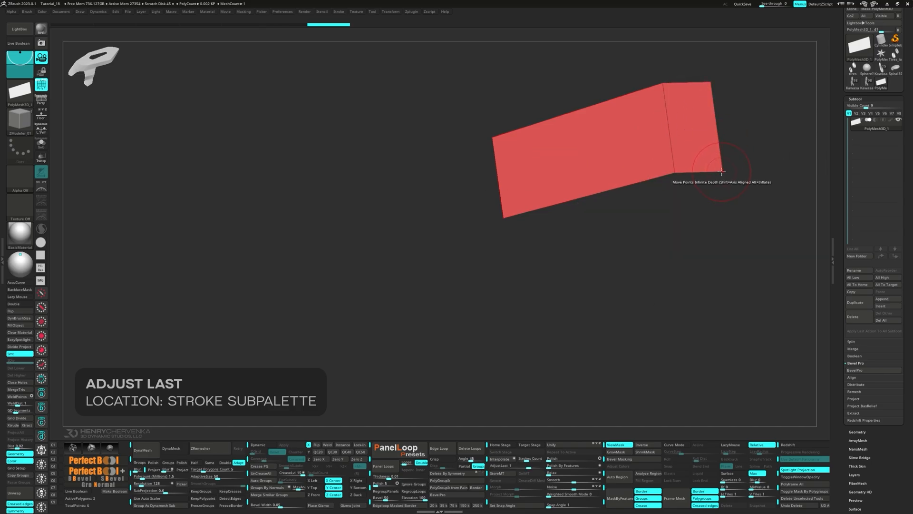
drag(722, 172, 746, 113)
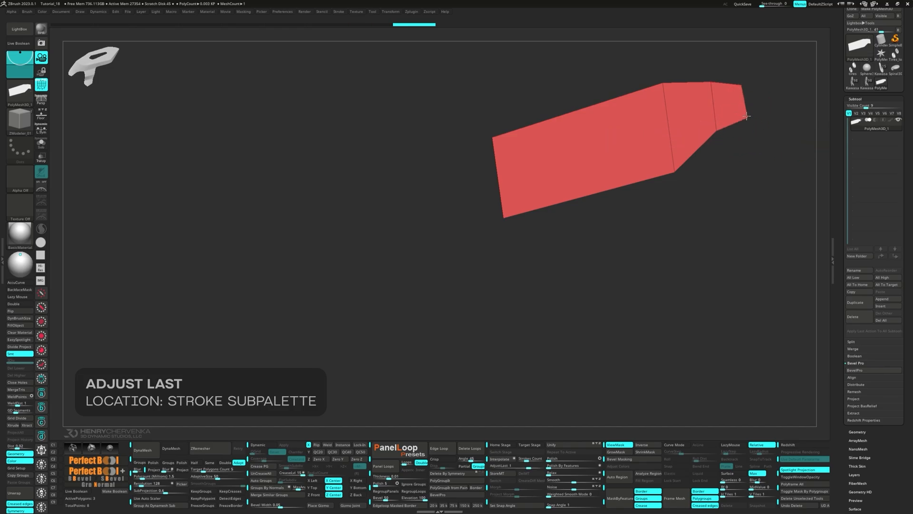
drag(748, 116, 505, 179)
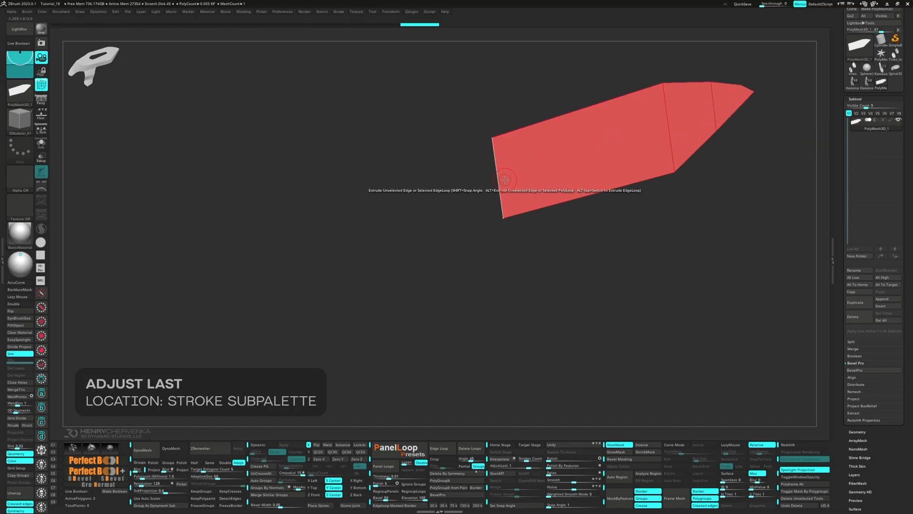
drag(504, 178, 440, 220)
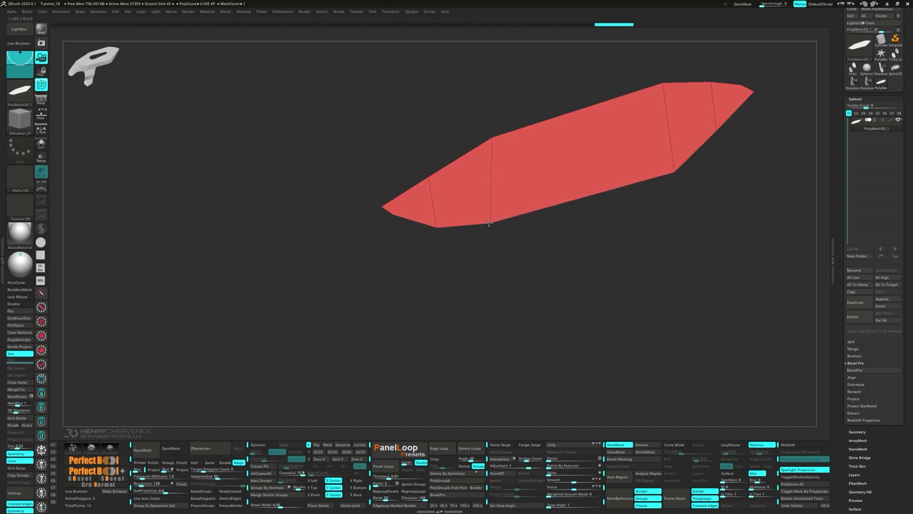
mouse_move(386, 211)
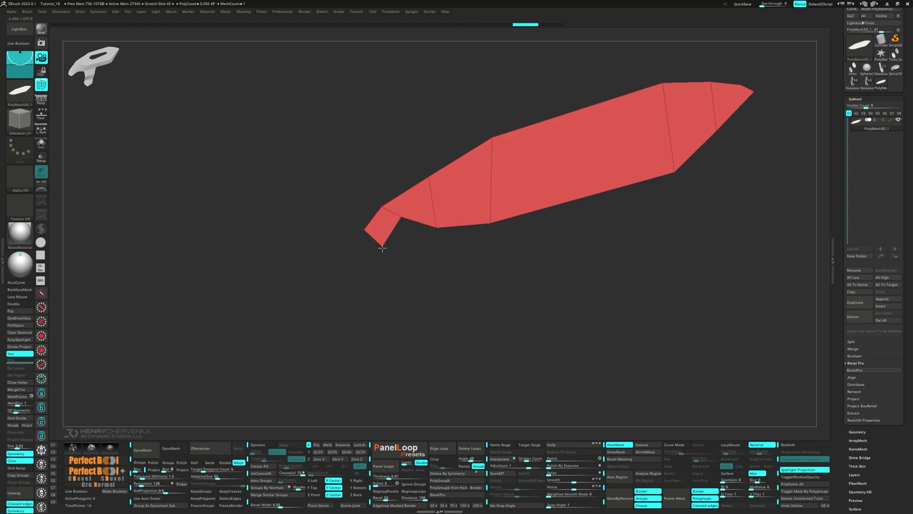
Step: Extrude the left end downward and move its corner points into a hooked bend
drag(382, 248, 418, 263)
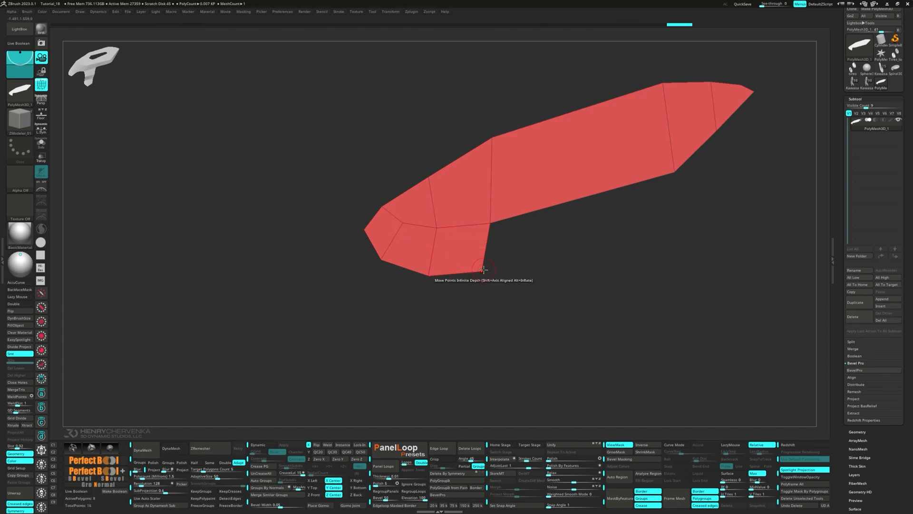
drag(483, 269, 431, 276)
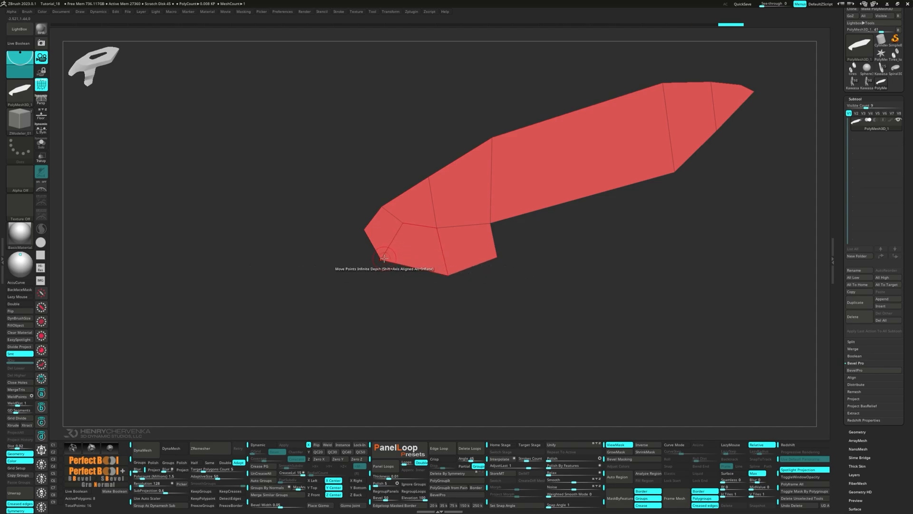
drag(384, 258, 419, 269)
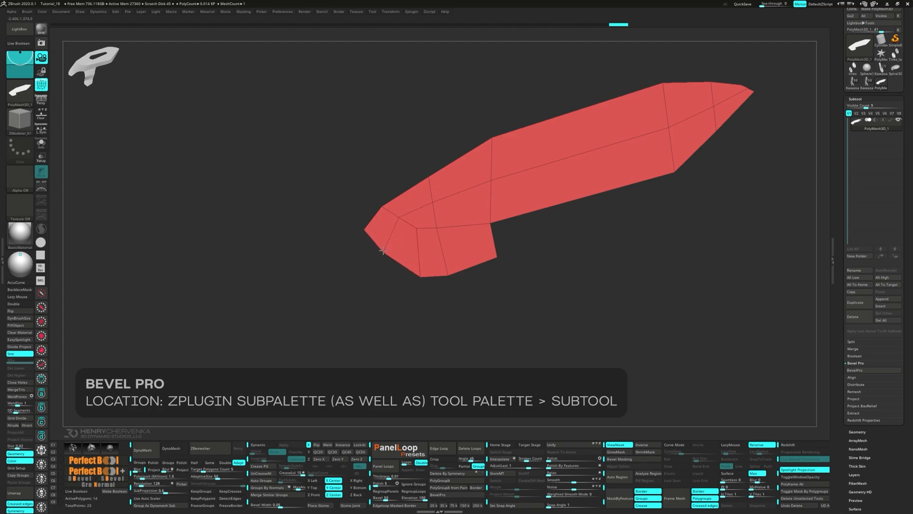
mouse_move(421, 274)
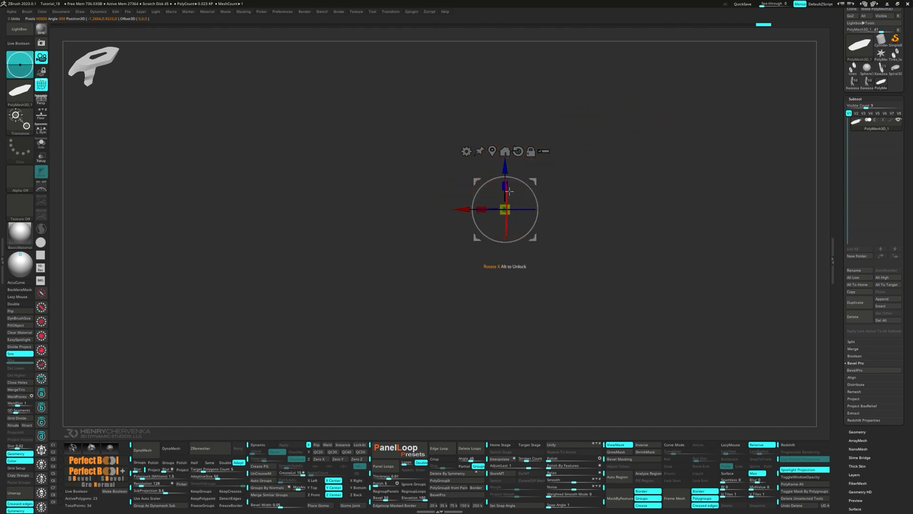
Step: Extrude the bottom edge into a flat downward tab and reshape it below the piece
drag(505, 189, 505, 183)
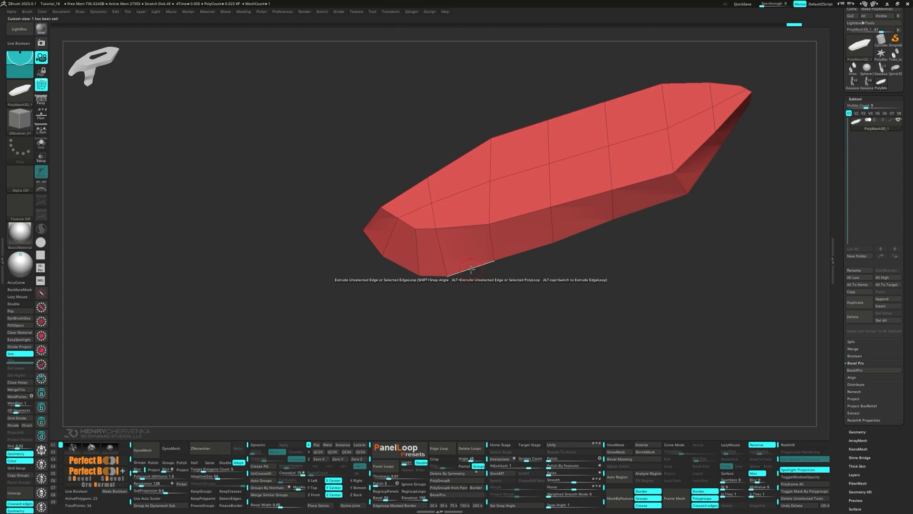
drag(472, 266, 509, 294)
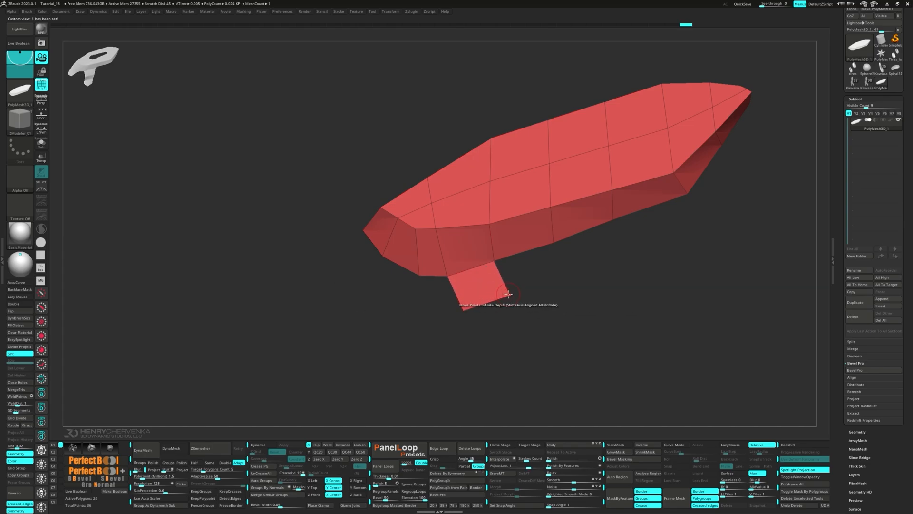
drag(510, 293, 524, 285)
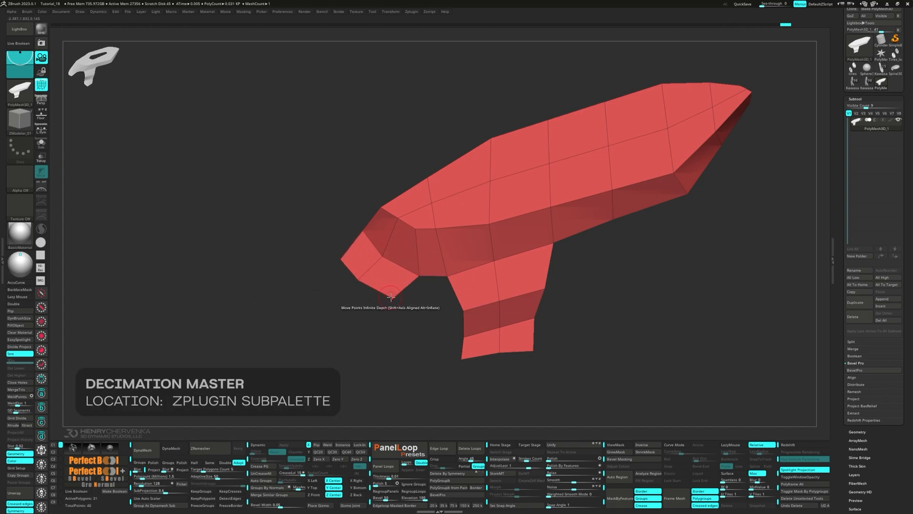
Step: Pull the front tip vertices outward into a flatter, extended point
drag(390, 296, 329, 300)
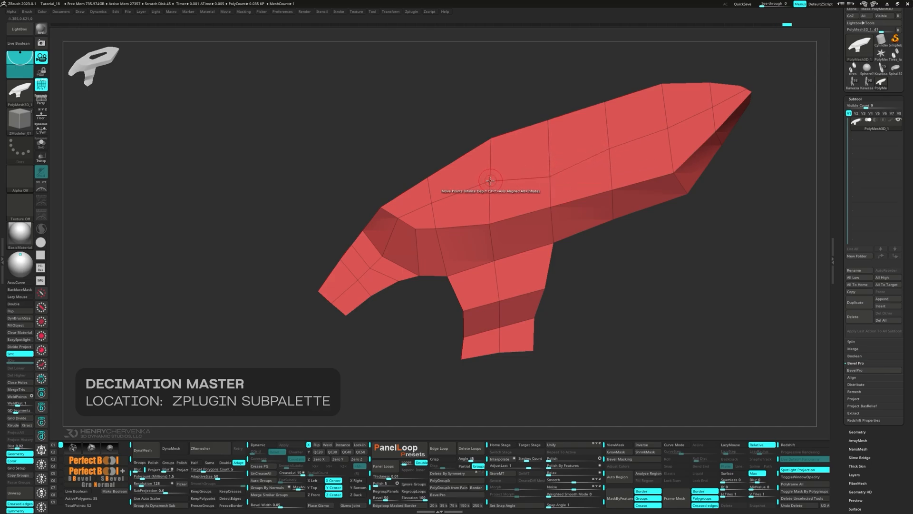
mouse_move(485, 194)
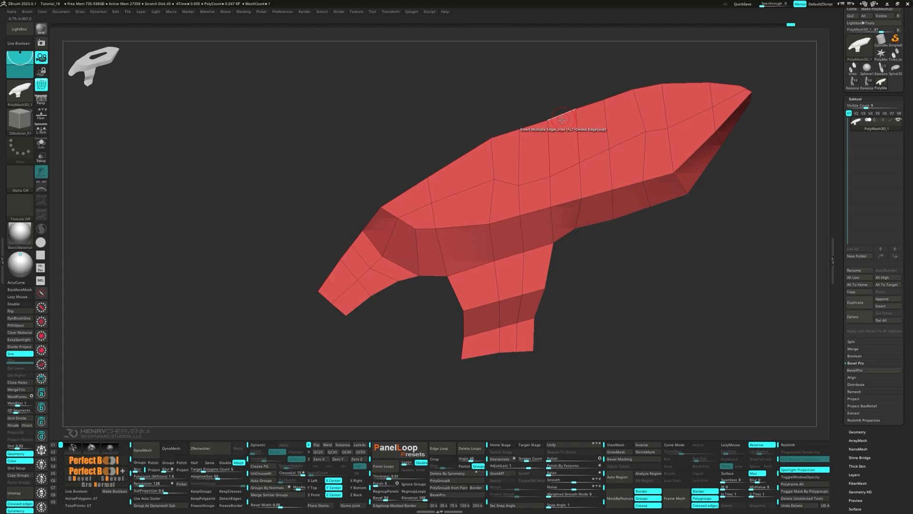
mouse_move(521, 129)
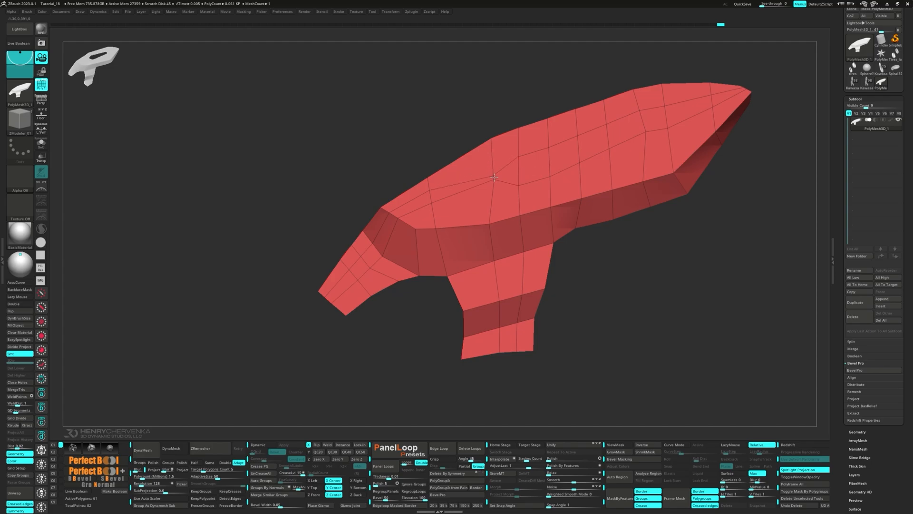
mouse_move(536, 145)
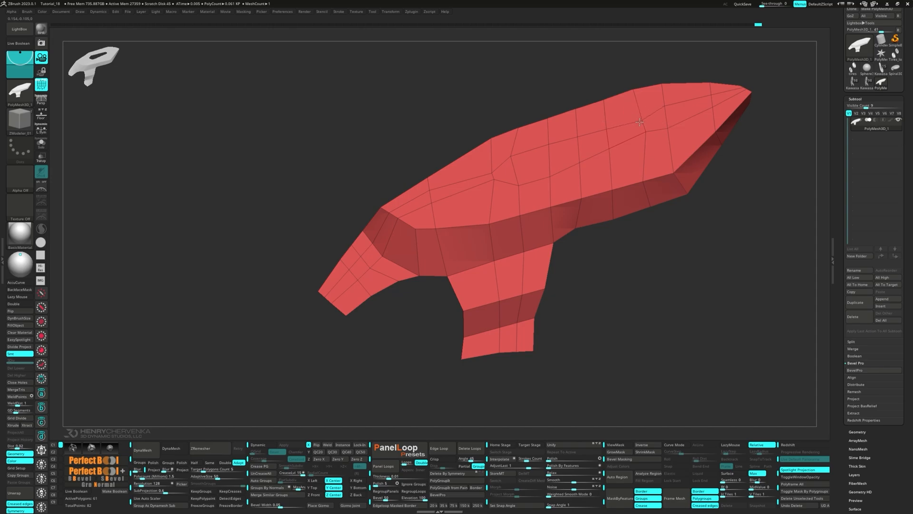
mouse_move(741, 86)
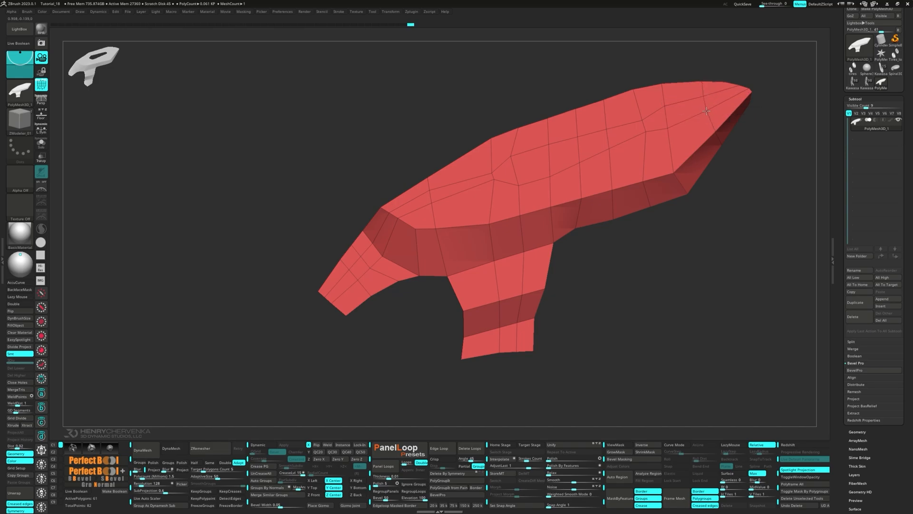
mouse_move(461, 288)
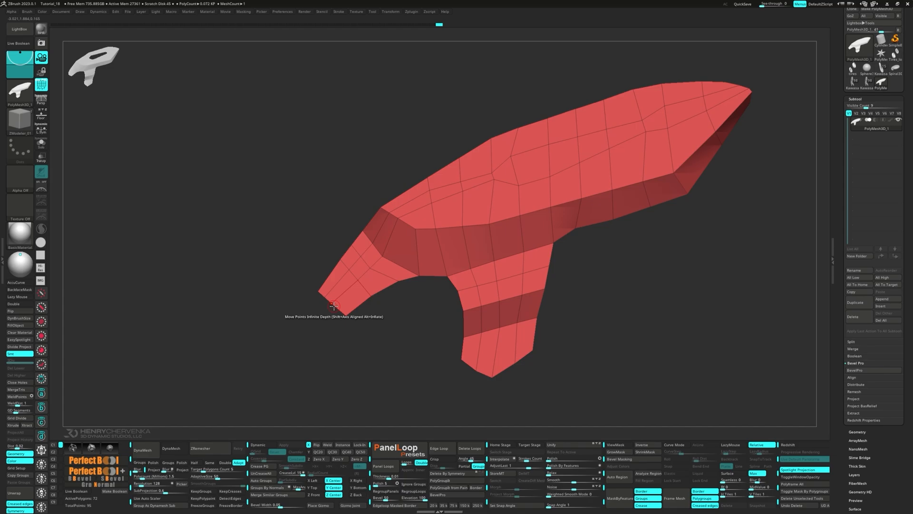
mouse_move(416, 227)
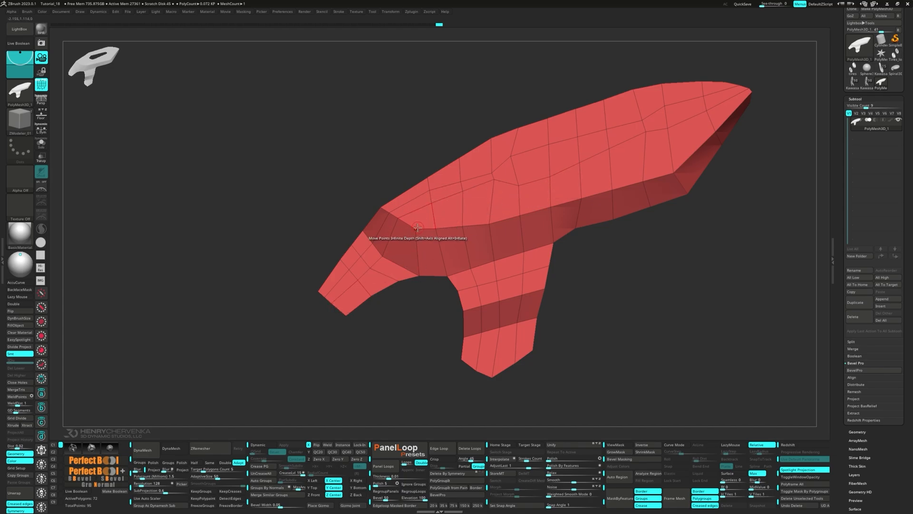
mouse_move(553, 177)
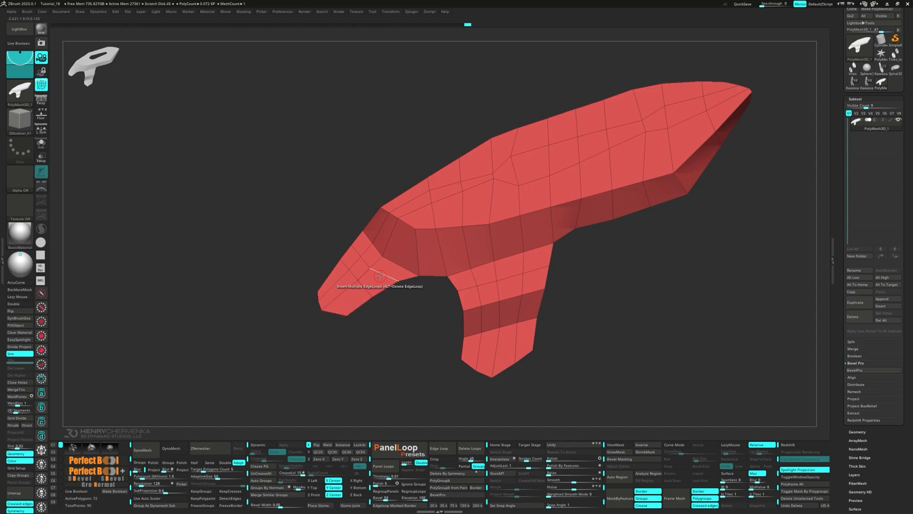
mouse_move(559, 291)
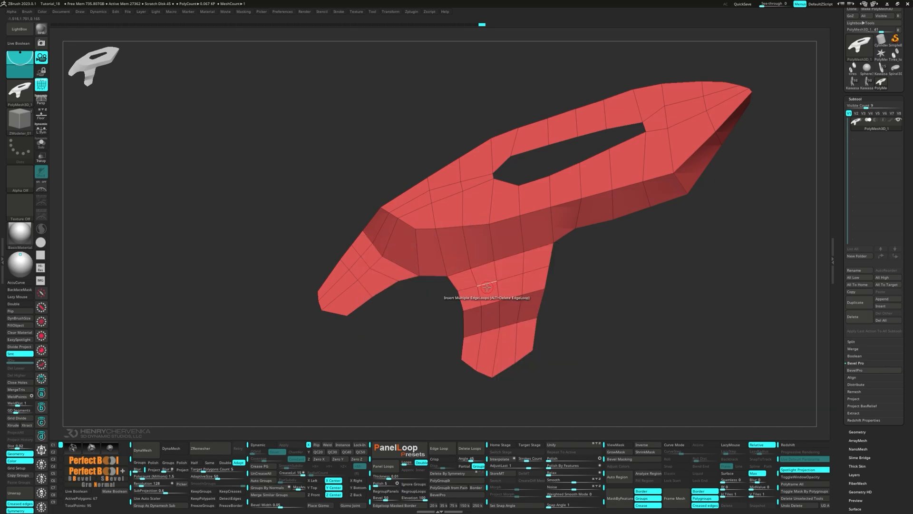
Step: Turn the pink part to view the slot hole from above and inspect a polygon
drag(486, 285, 481, 274)
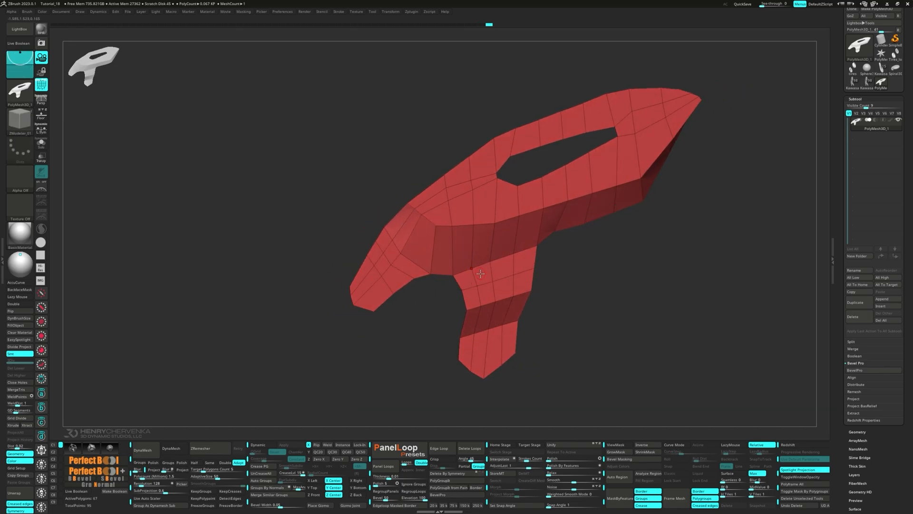
mouse_move(482, 276)
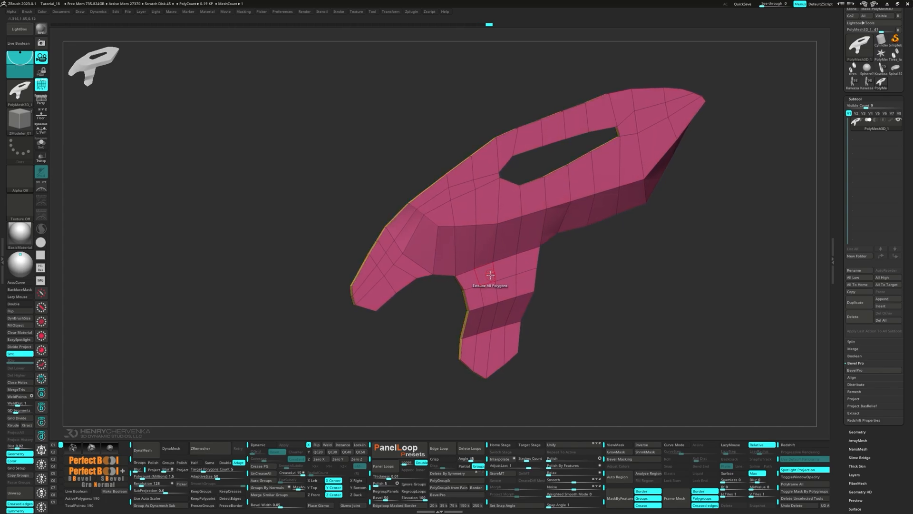
click(257, 445)
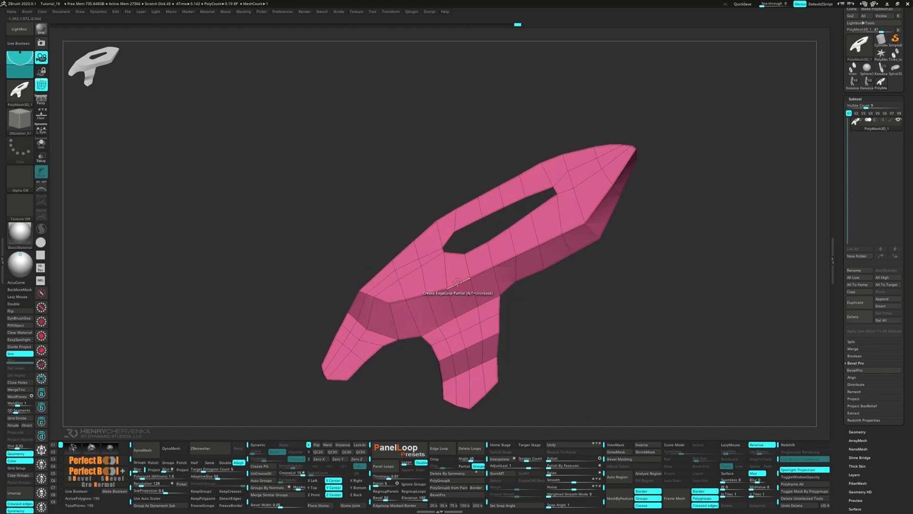
drag(457, 282, 626, 348)
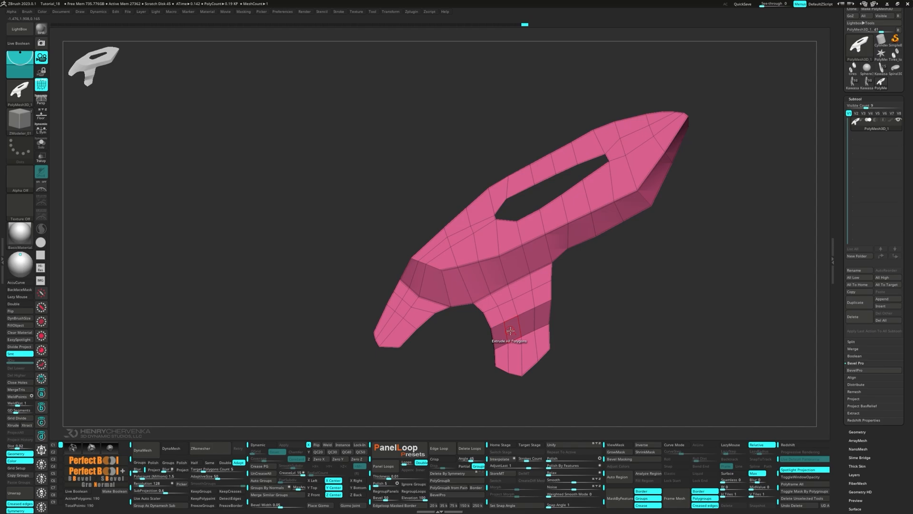
drag(509, 330, 391, 309)
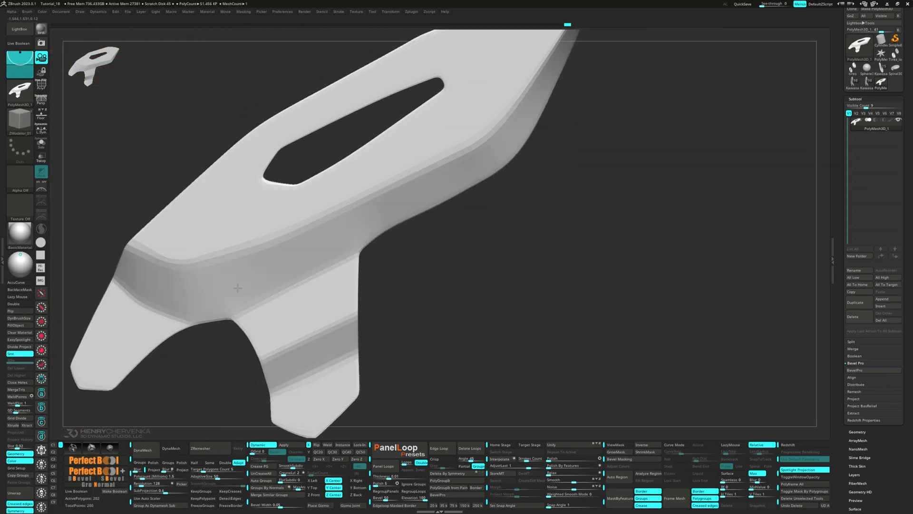
Step: Orbit and pull back to review the smooth white subdivided part from another angle
drag(237, 288, 263, 314)
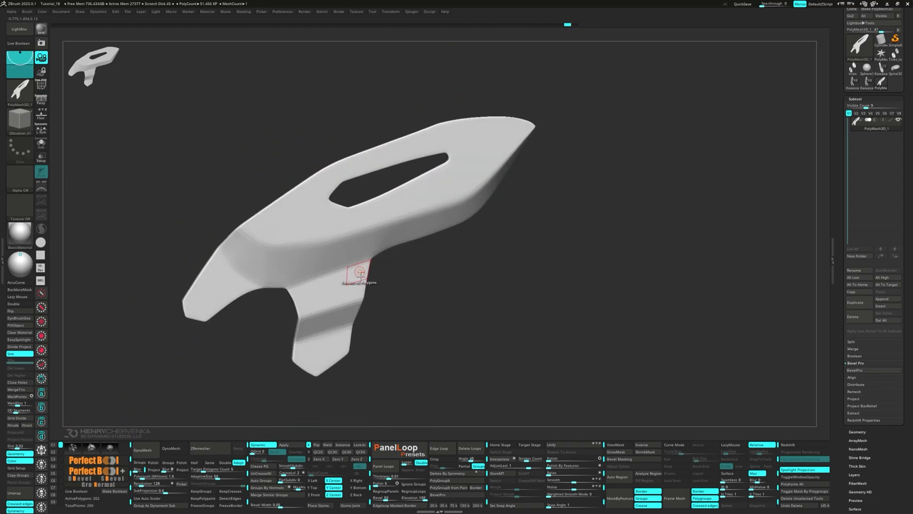
drag(360, 272, 299, 272)
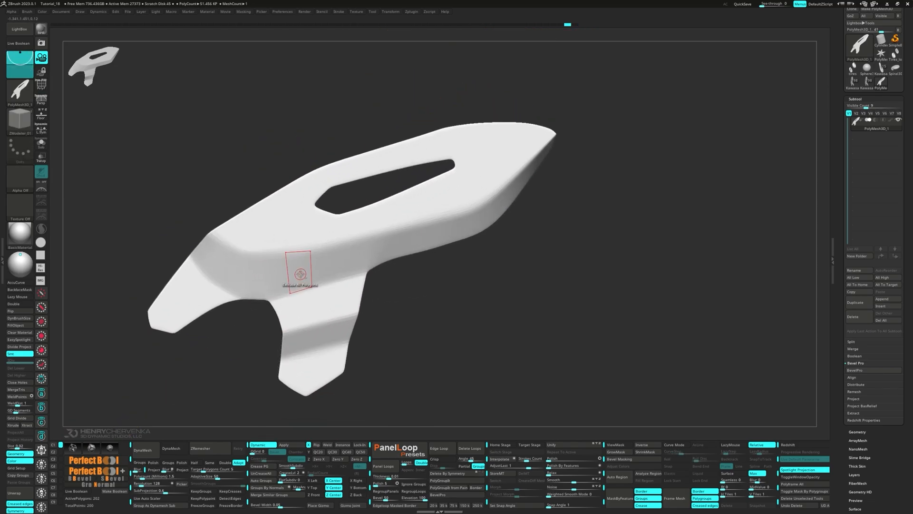